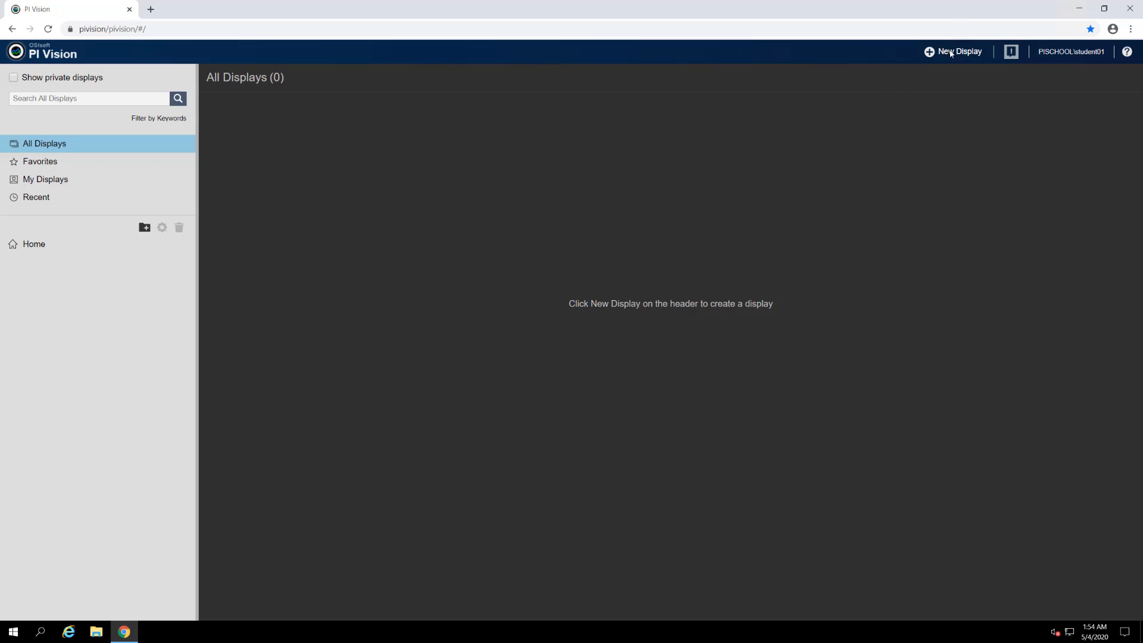
- Create a new blank display from the PI Vision header
click(959, 51)
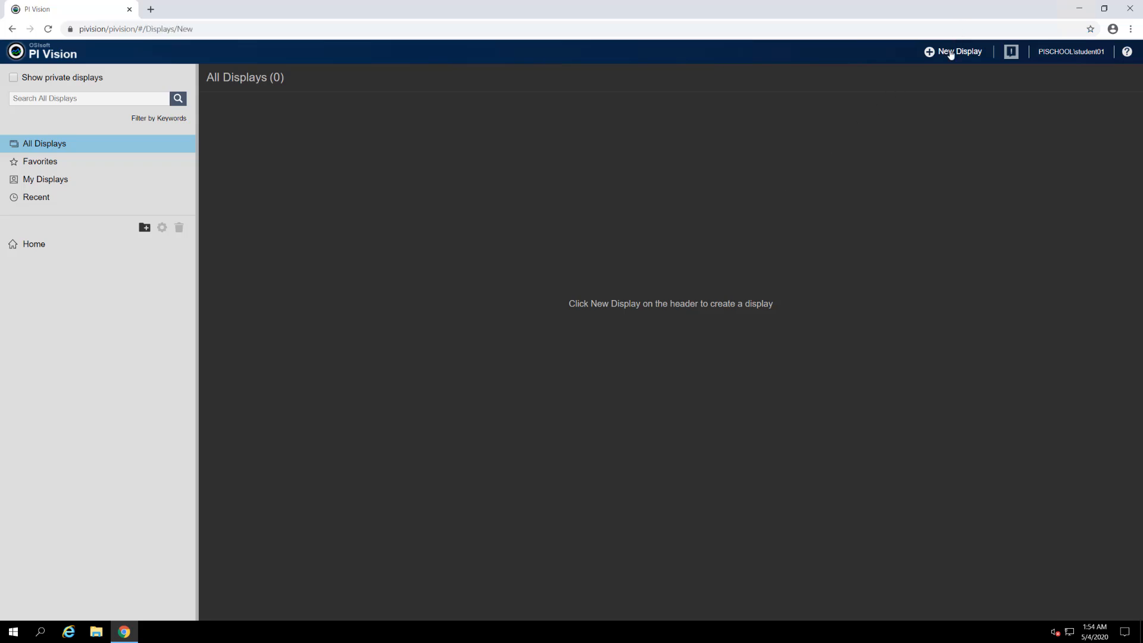
click(957, 51)
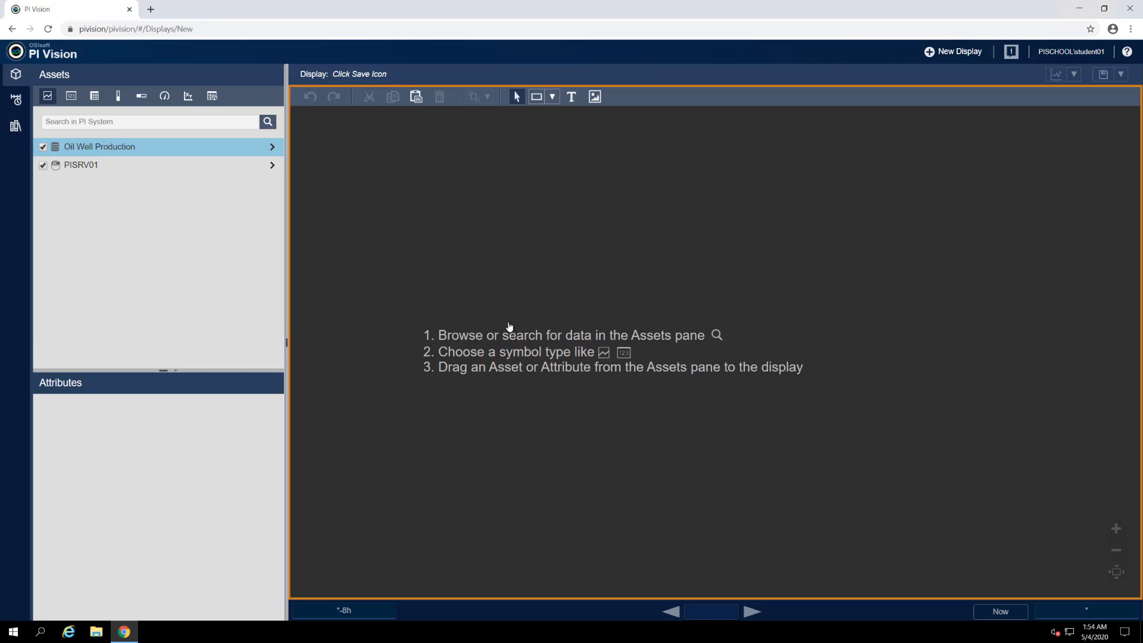
- Set the display background colour to white via Format Display
right_click(604, 224)
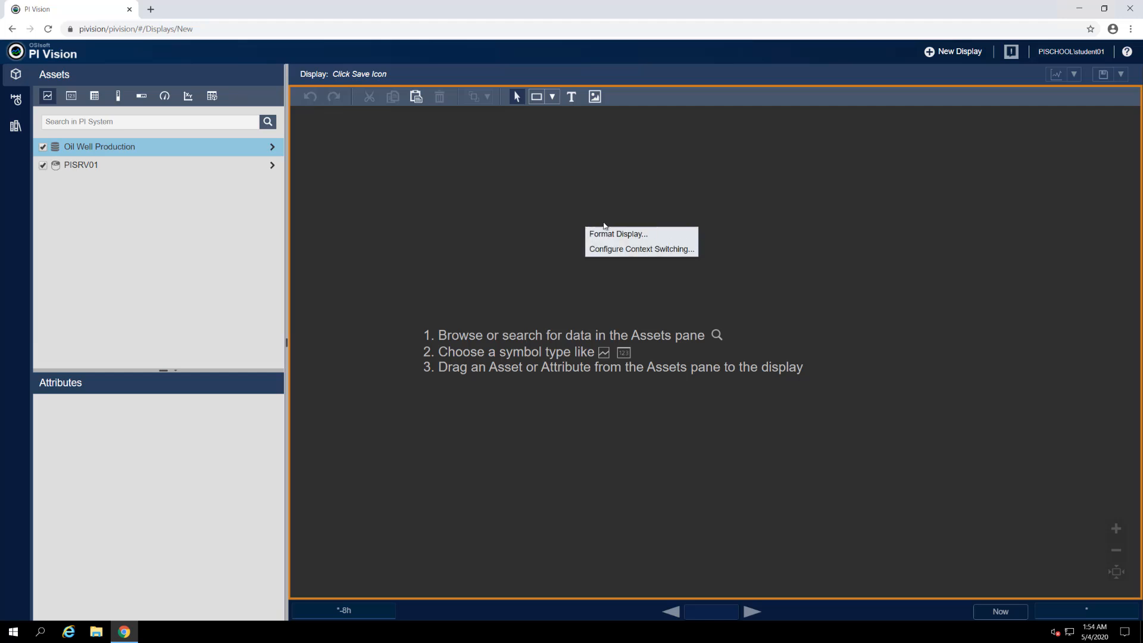
mouse_move(669, 236)
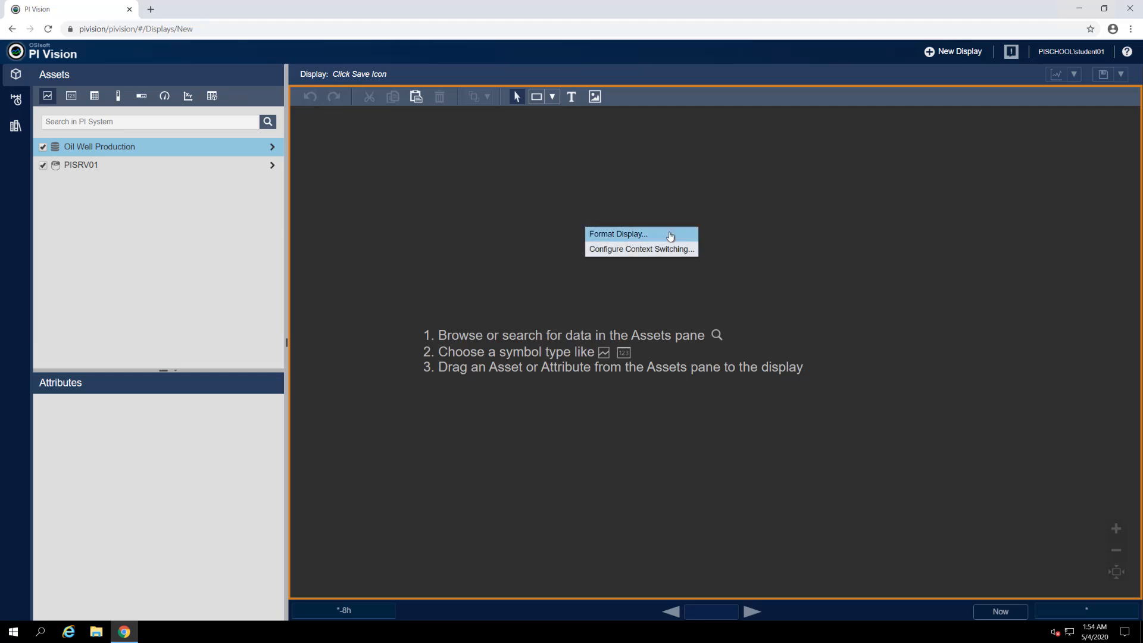
click(619, 233)
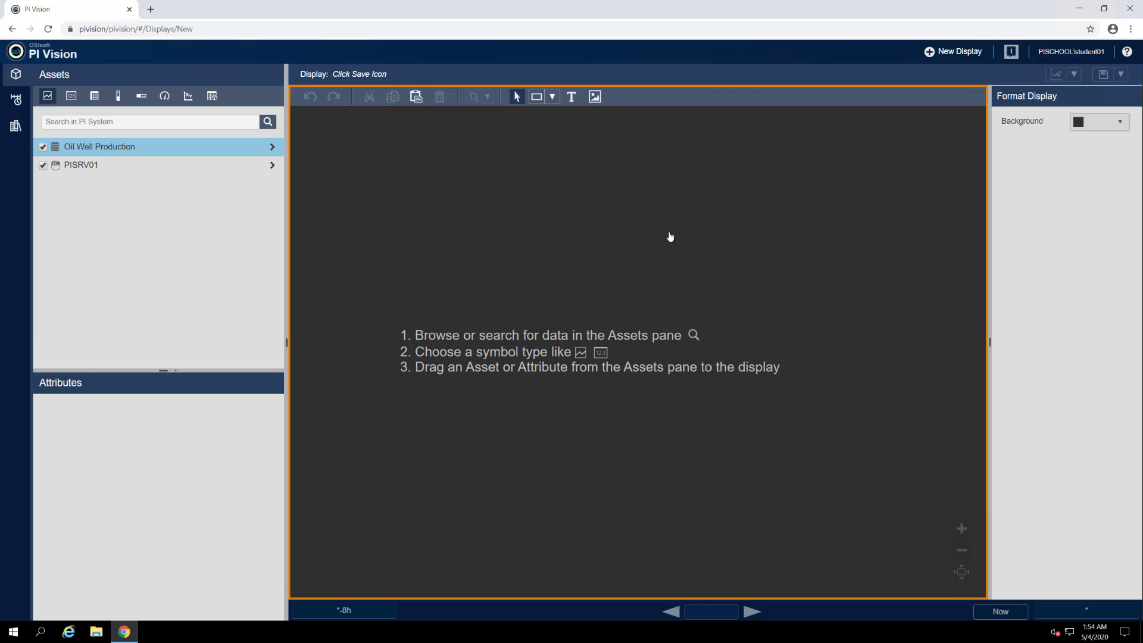
mouse_move(1062, 164)
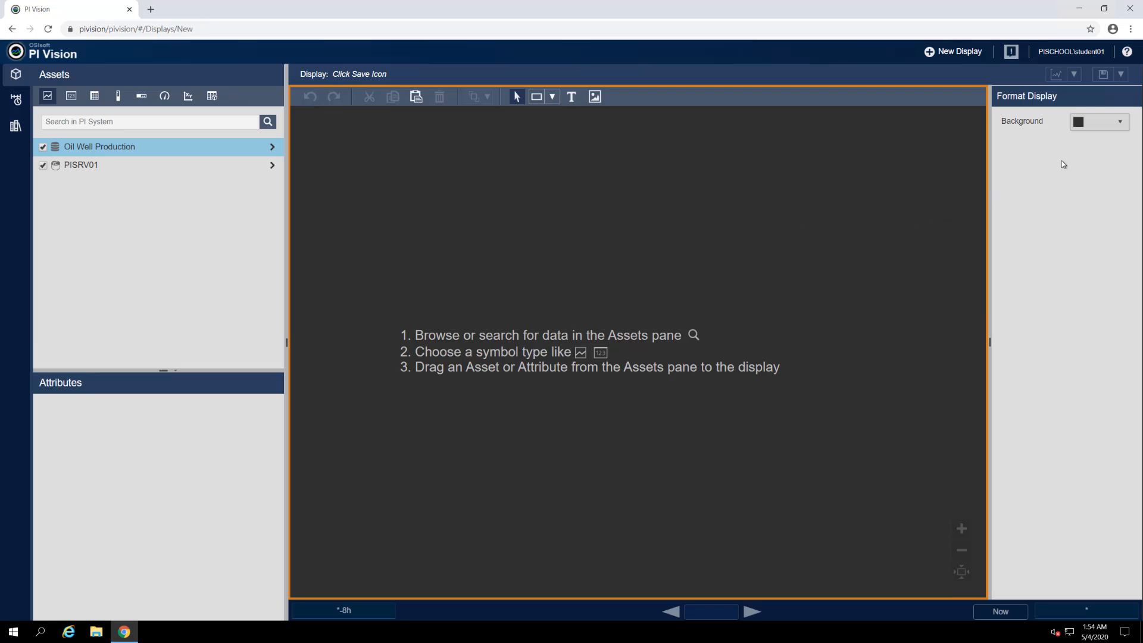
click(1119, 121)
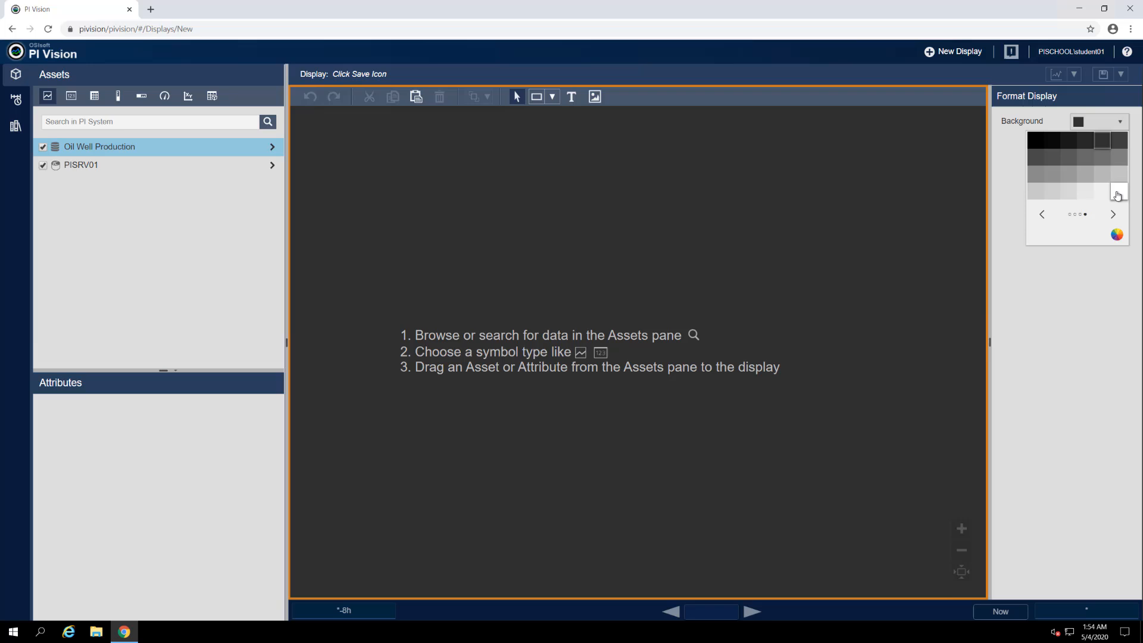
click(1114, 193)
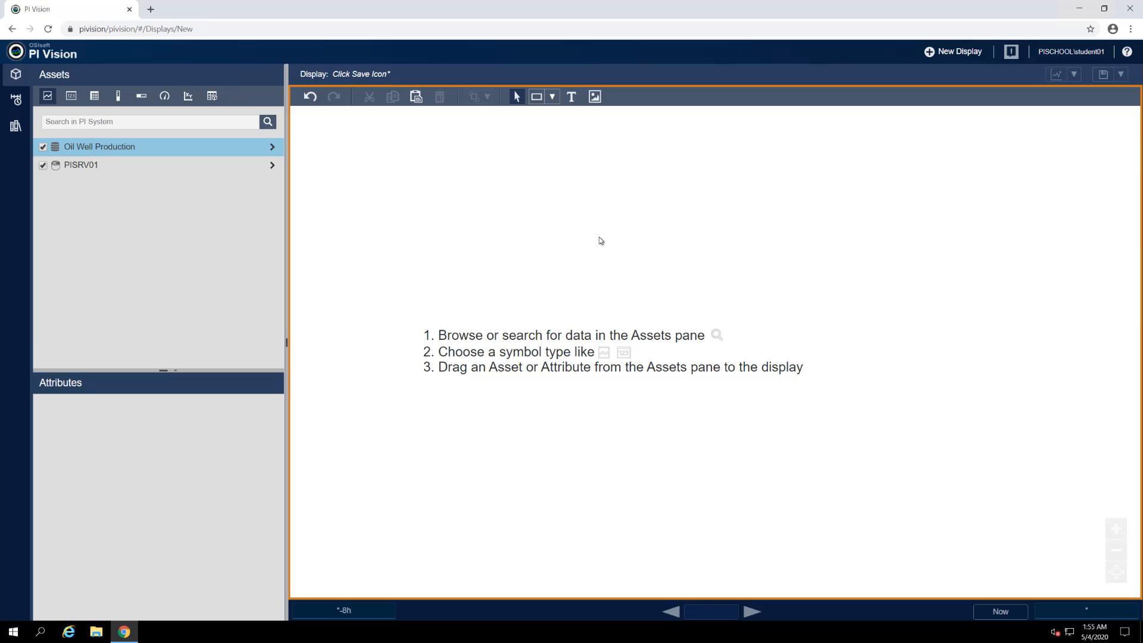
mouse_move(603, 125)
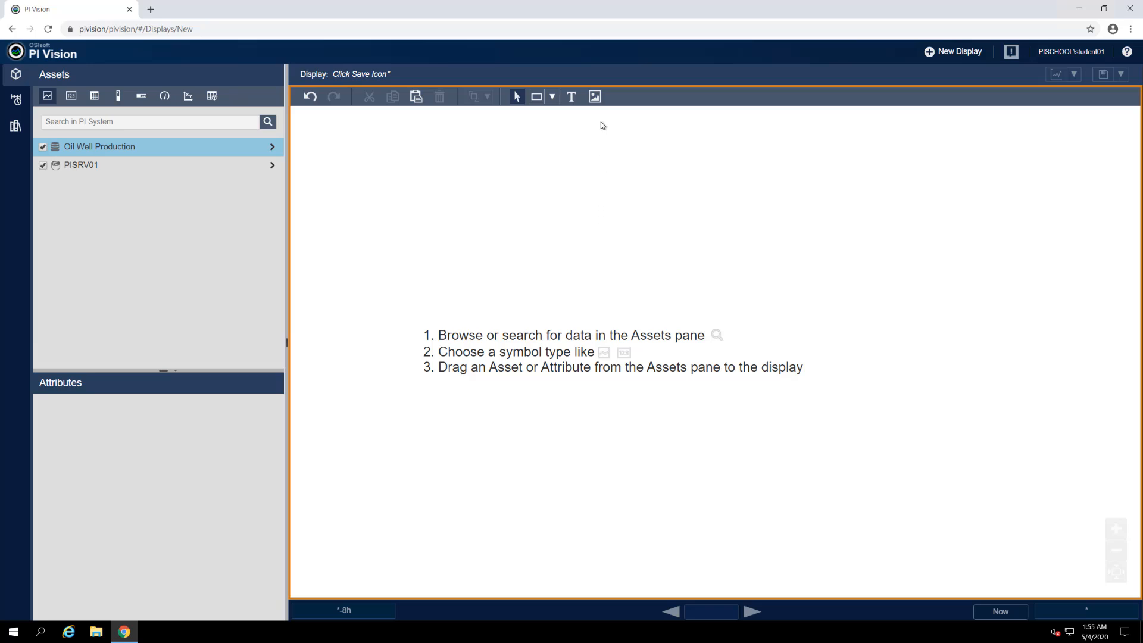
mouse_move(593, 98)
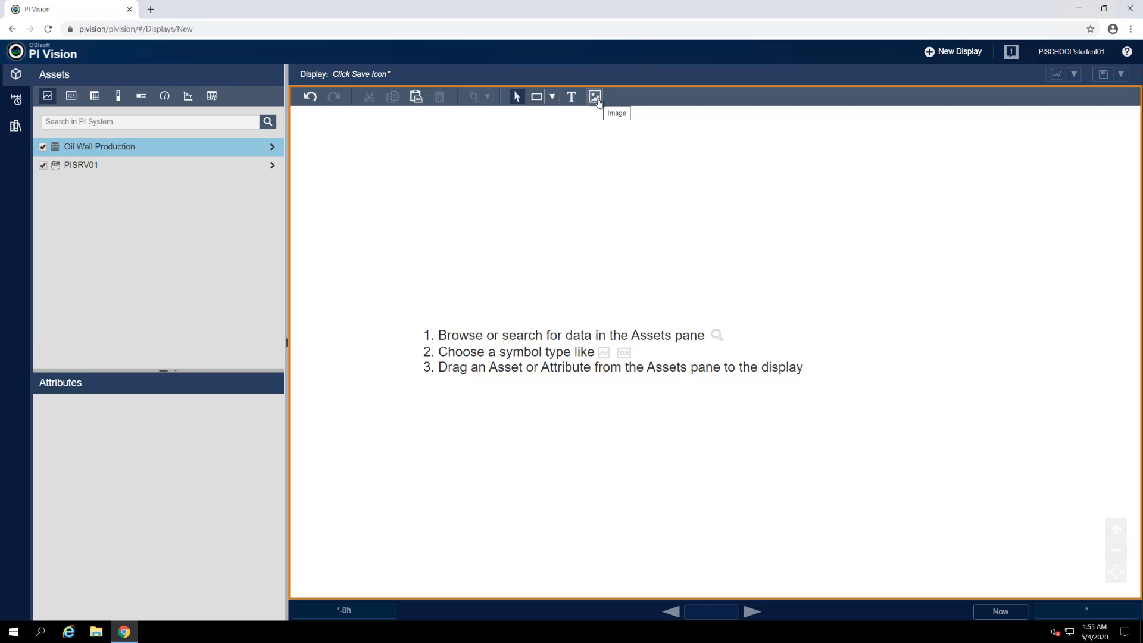
- Place an image on the canvas and load north_dakota.gif into it
click(594, 98)
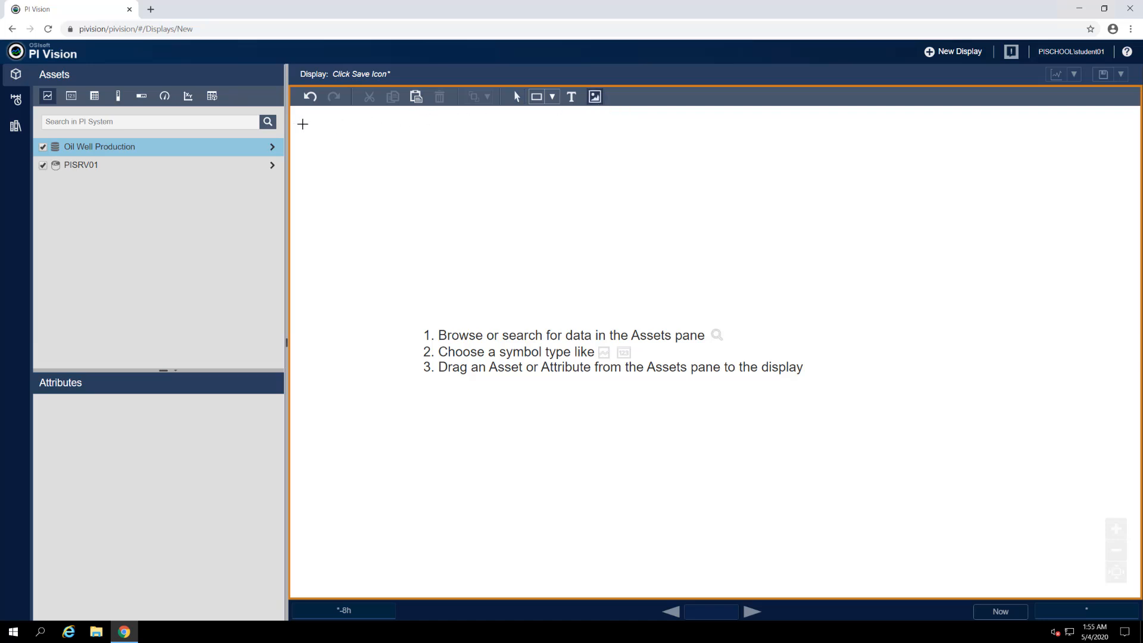
click(595, 97)
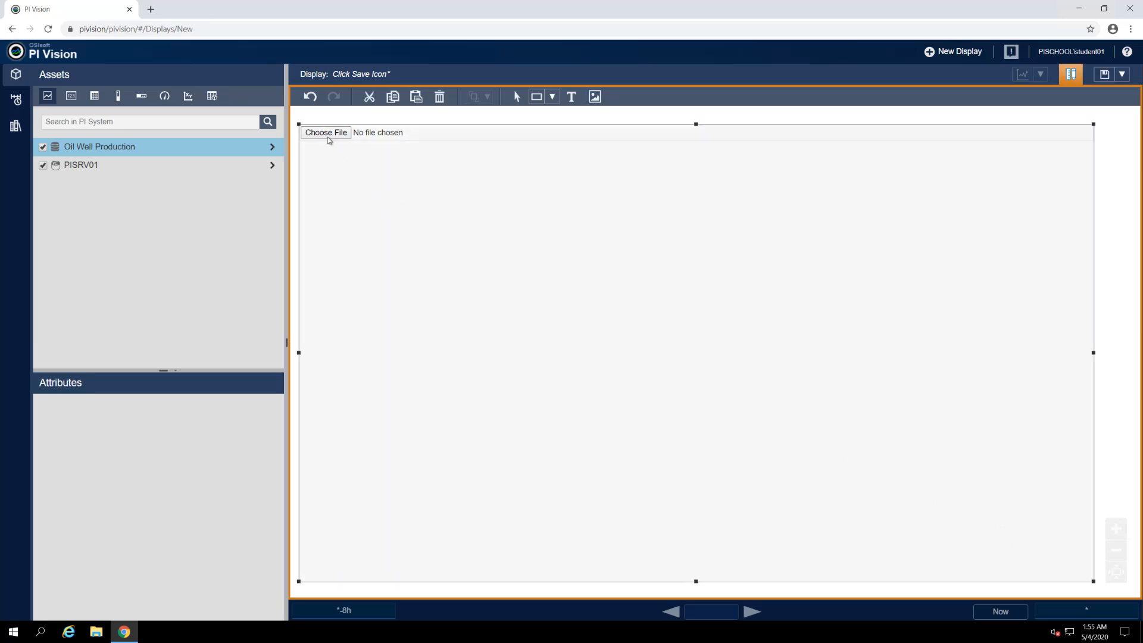
click(325, 133)
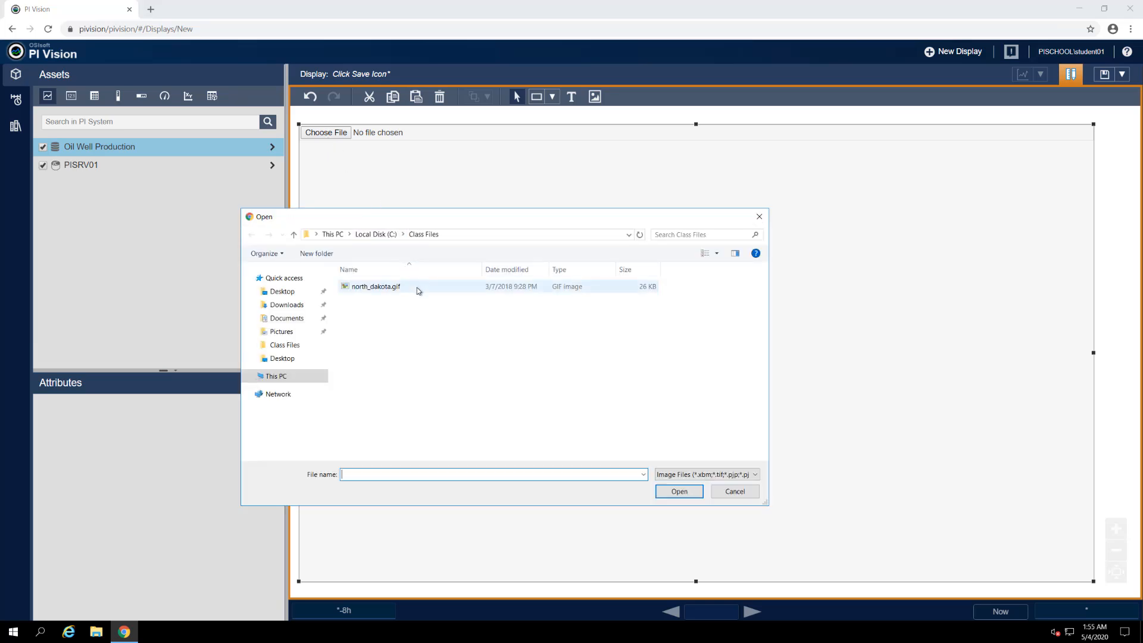
click(376, 286)
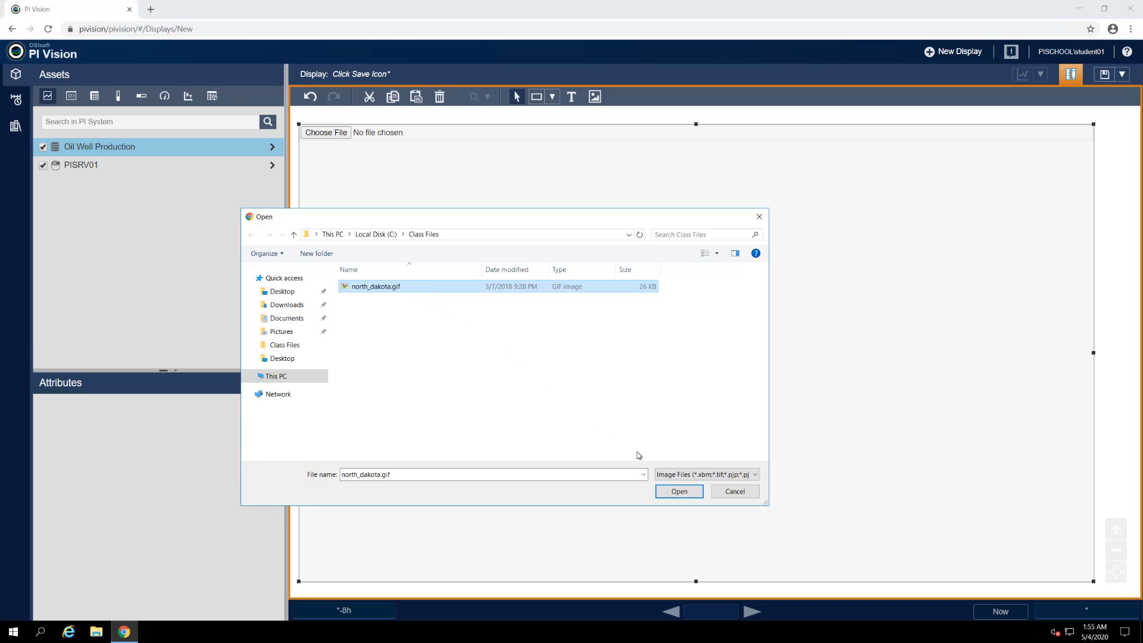
click(679, 490)
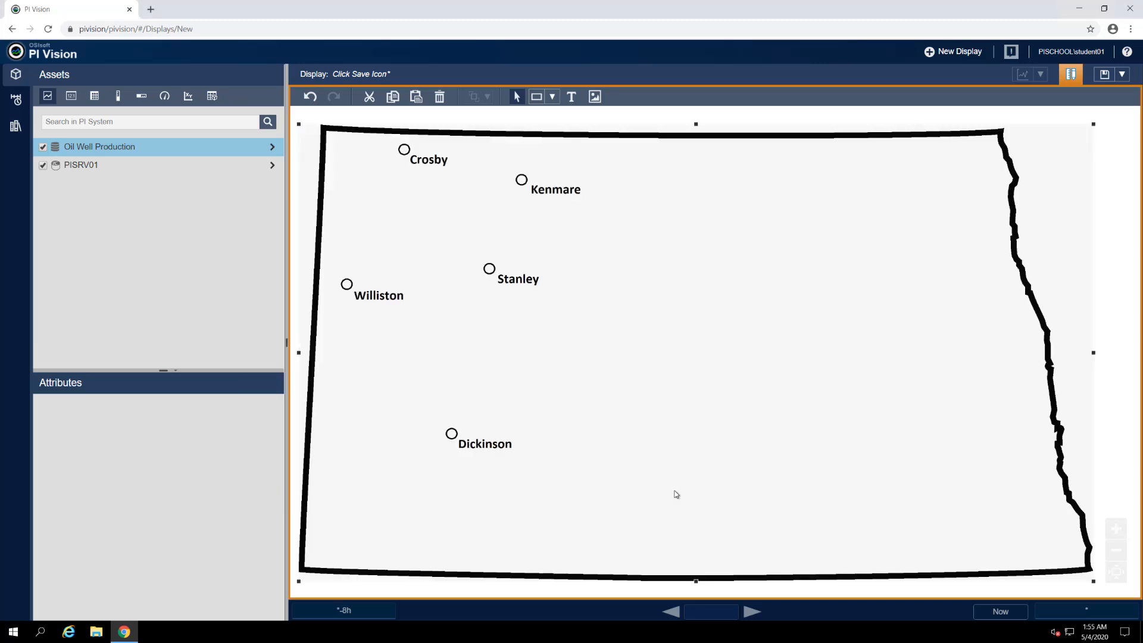
mouse_move(680, 120)
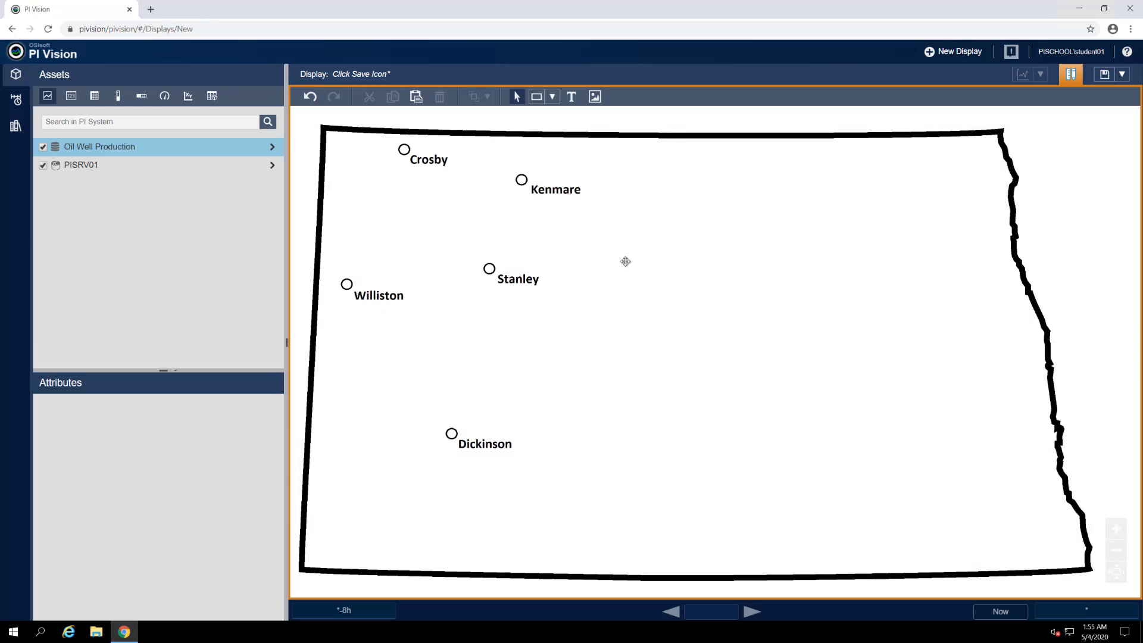
mouse_move(590, 134)
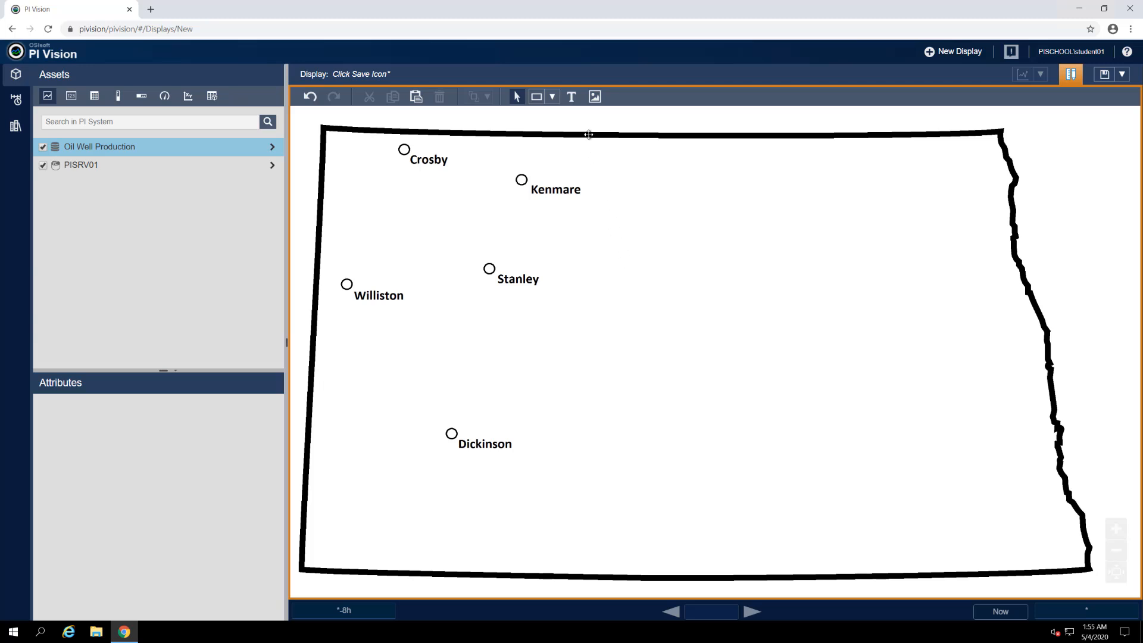
mouse_move(571, 98)
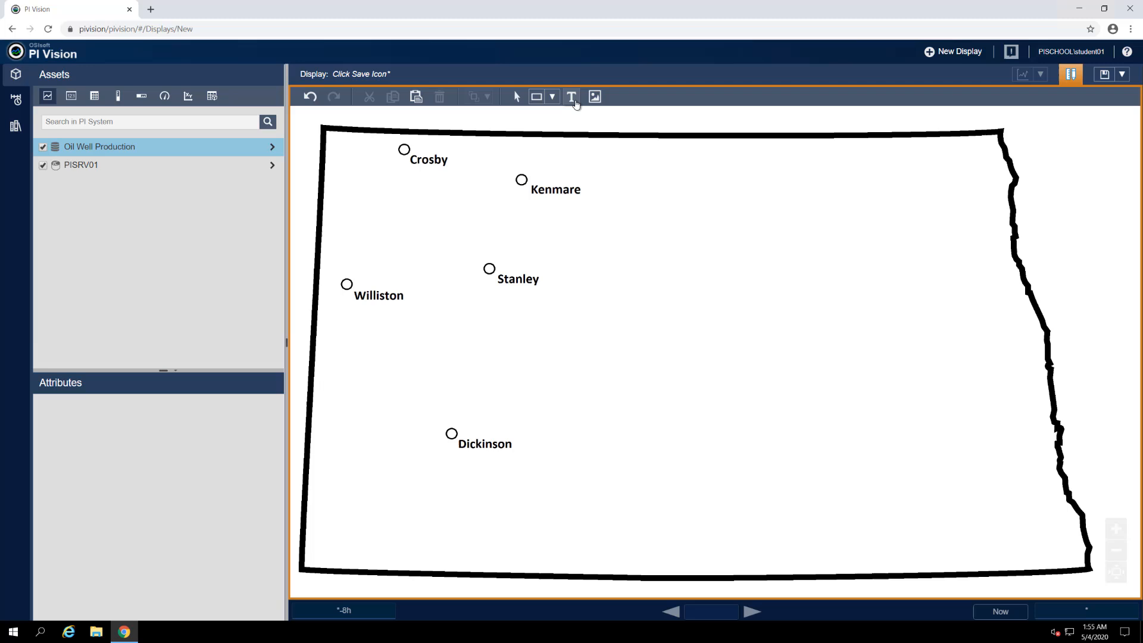
- Add a text label 'North Dakota Production' and set its font size to 28
click(571, 97)
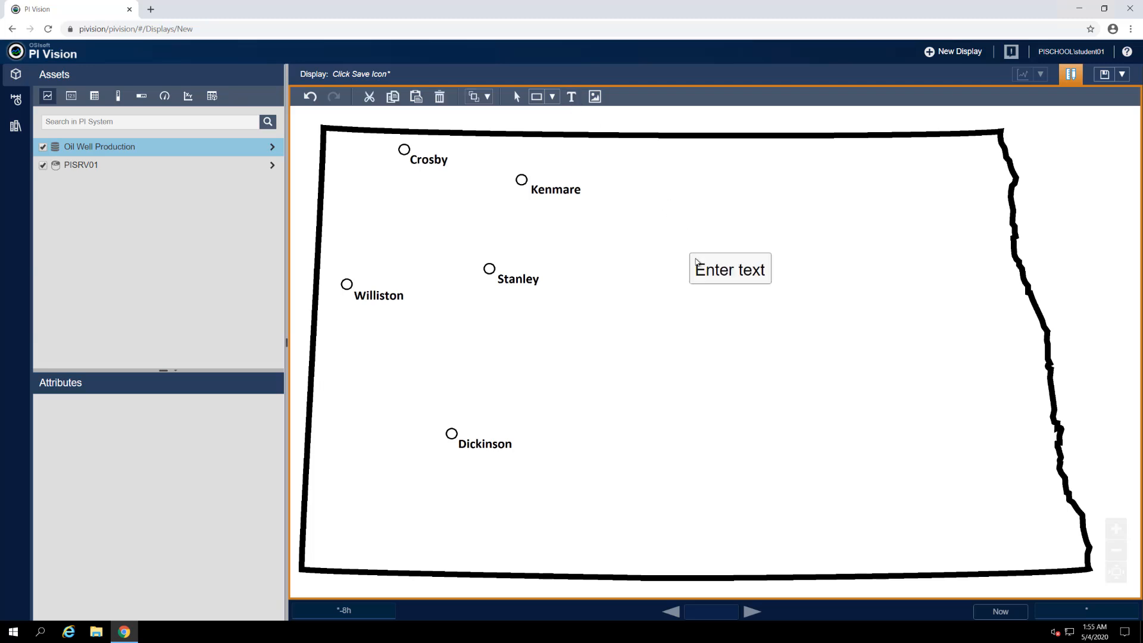
text(N)
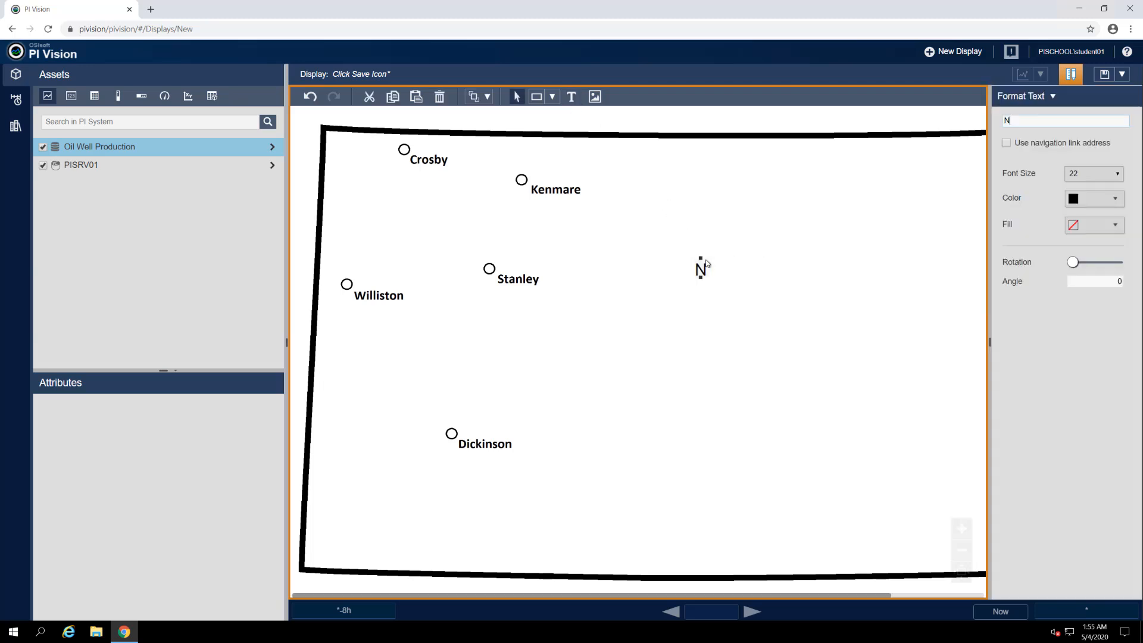
text(orth Dakota)
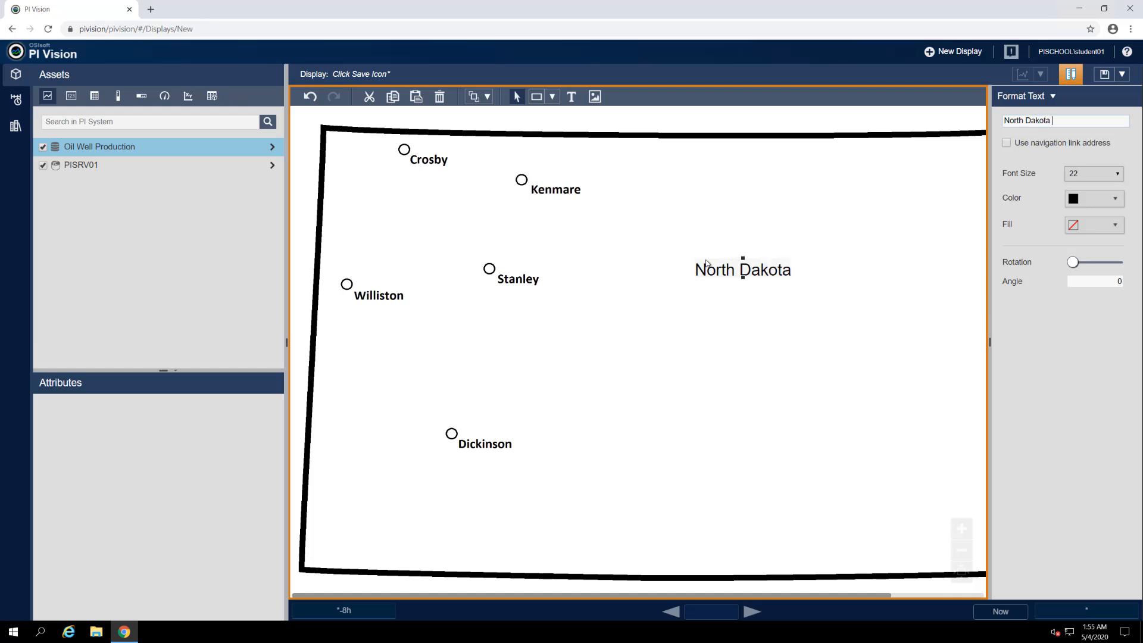
text(Production)
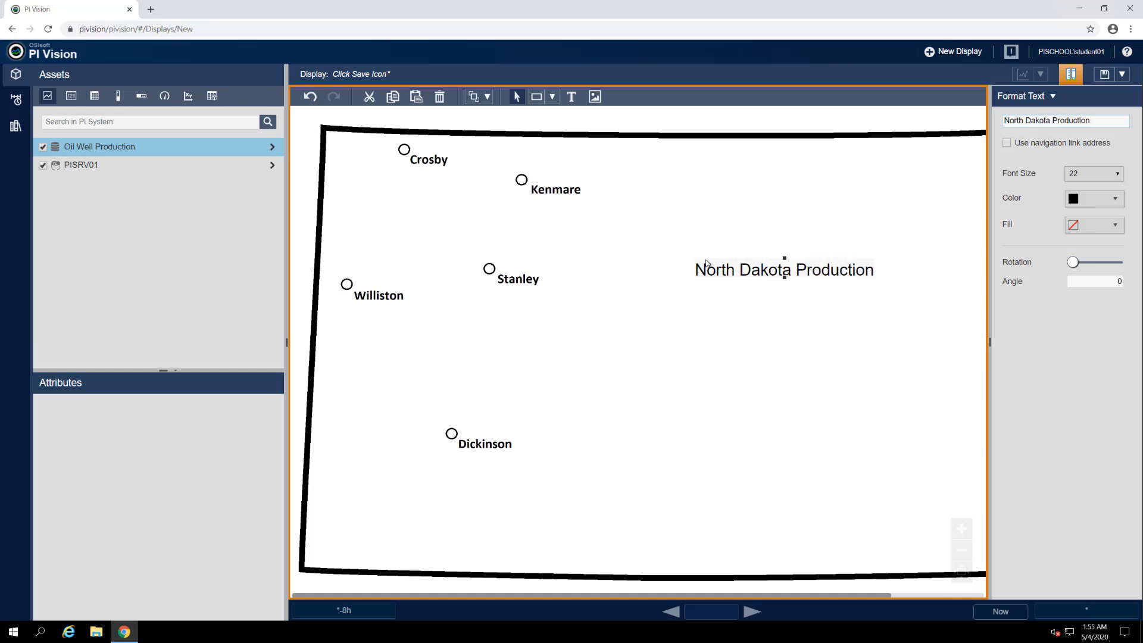
click(1117, 173)
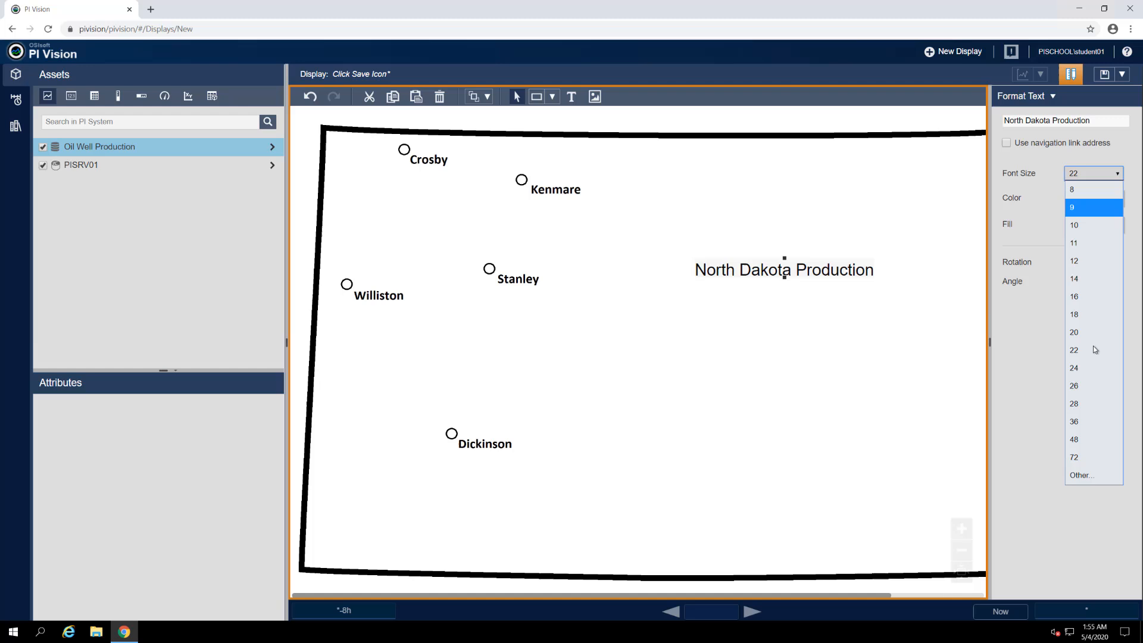
click(1074, 403)
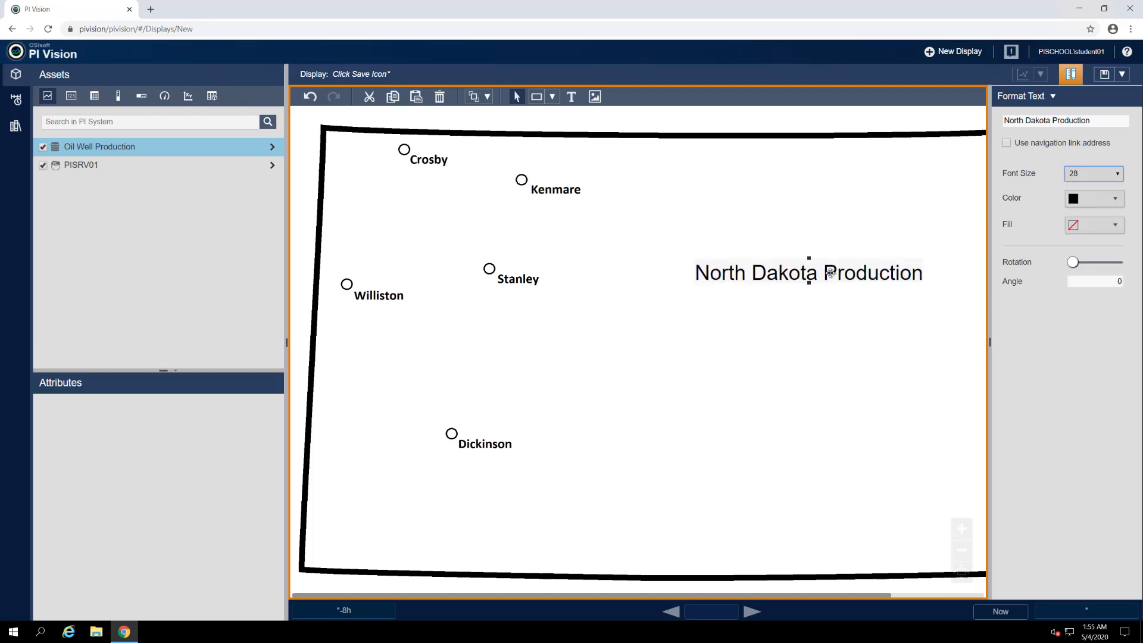